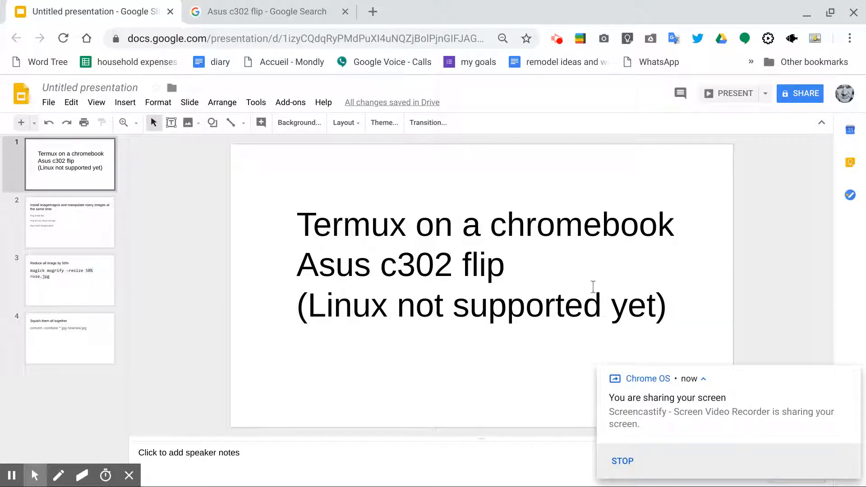
mouse_move(478, 196)
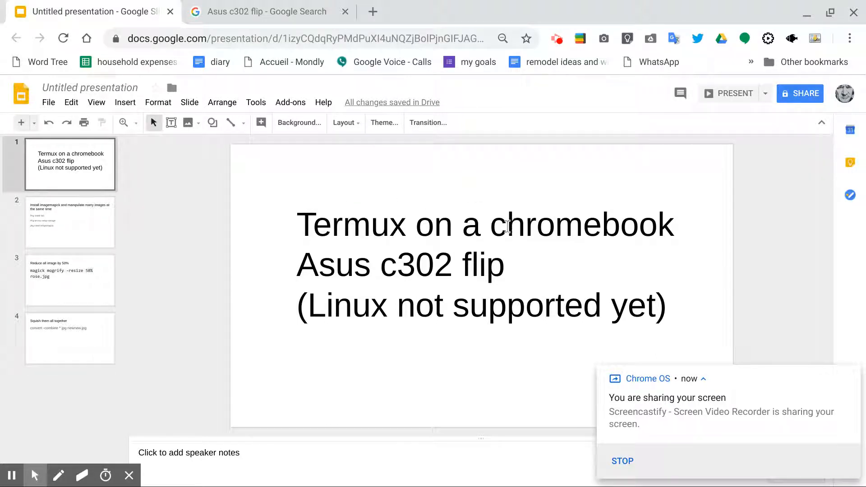
- On the title slide, highlight 'Asus c302' and then 'Termux' in the heading text
drag(503, 224, 453, 265)
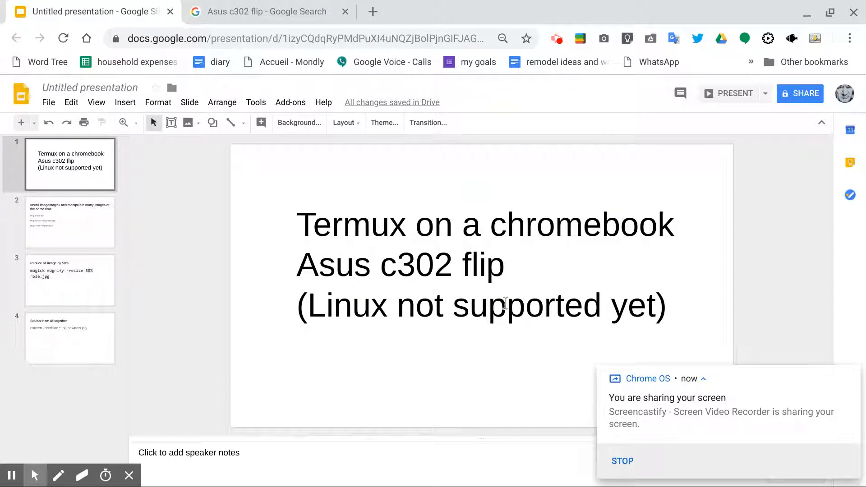
double_click(334, 265)
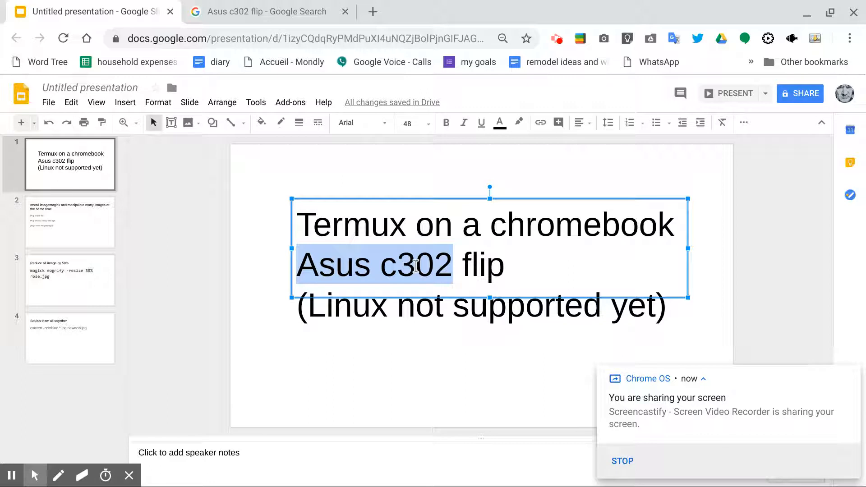
click(458, 348)
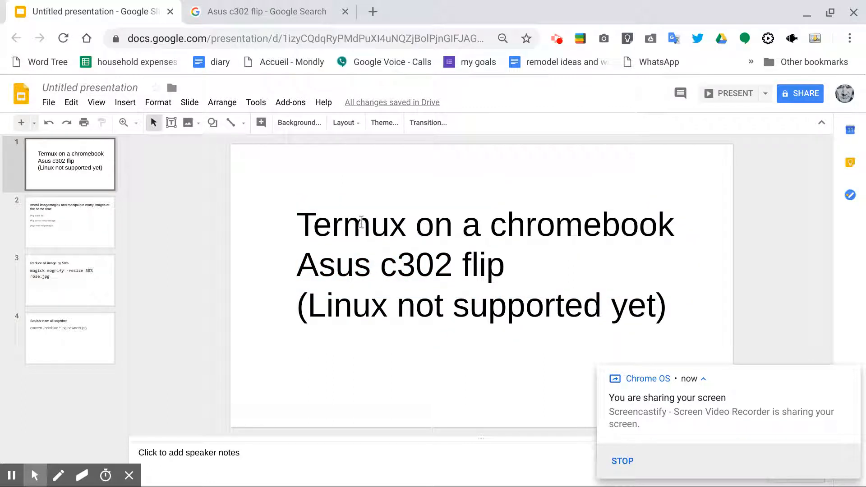
double_click(351, 225)
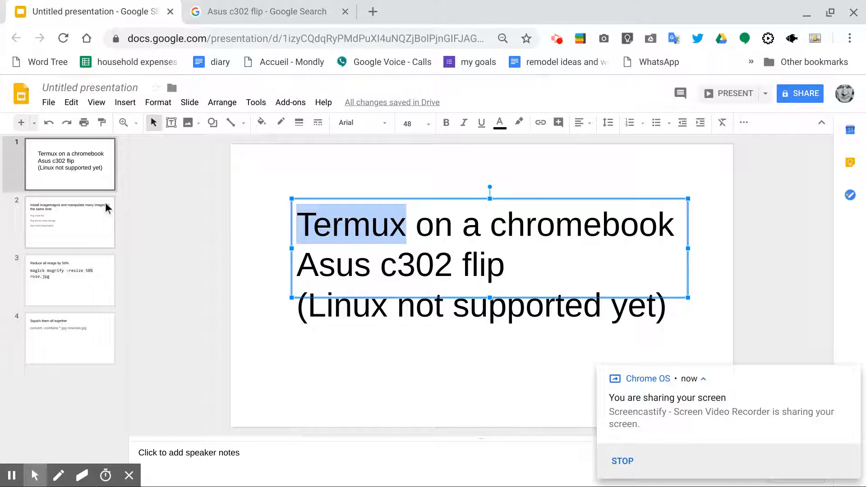
- Show the install slide and highlight termux-setup-storage and imagemagick in its pkg install commands
click(69, 222)
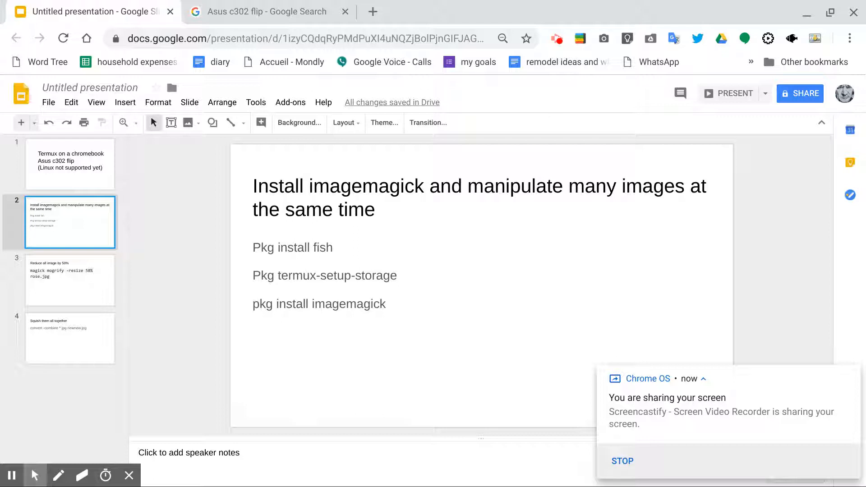
mouse_move(154, 223)
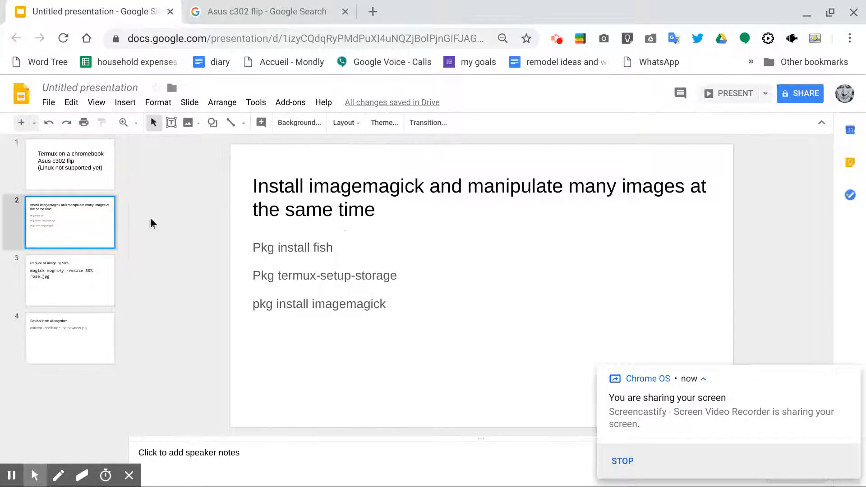
mouse_move(345, 236)
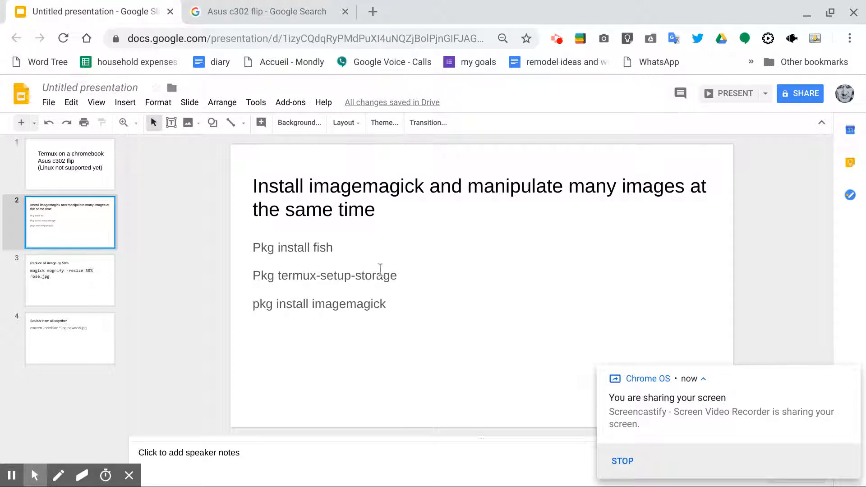
double_click(320, 247)
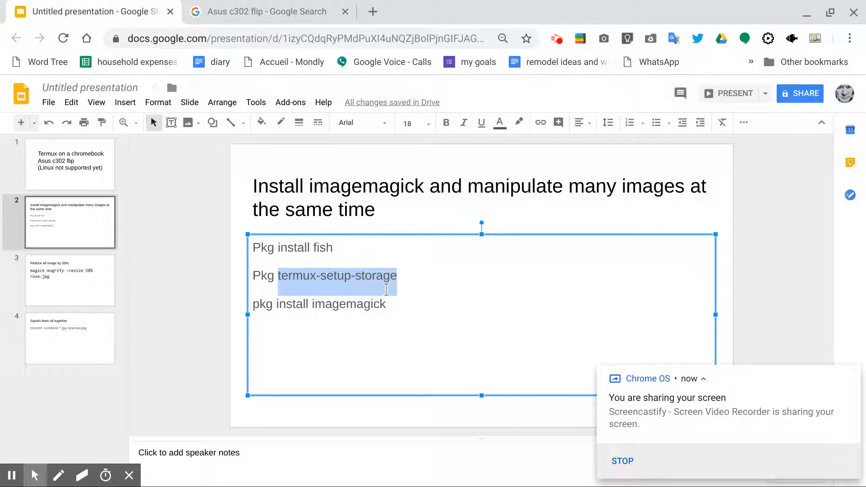
mouse_move(394, 306)
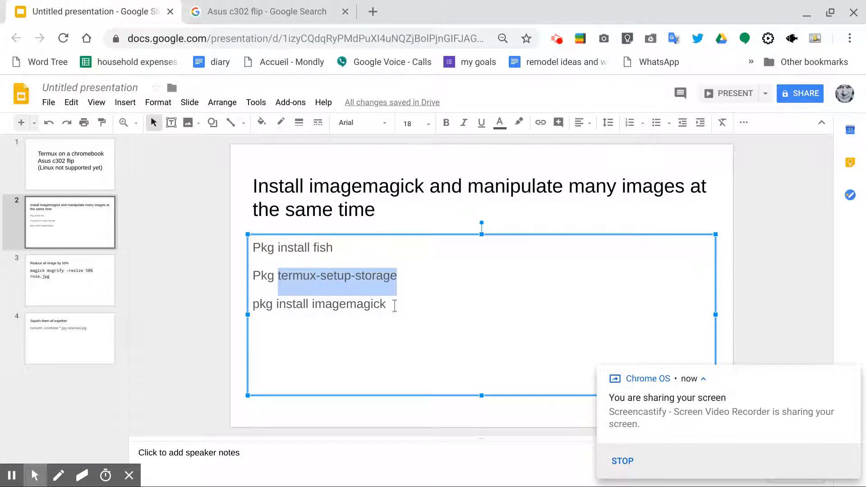
double_click(351, 304)
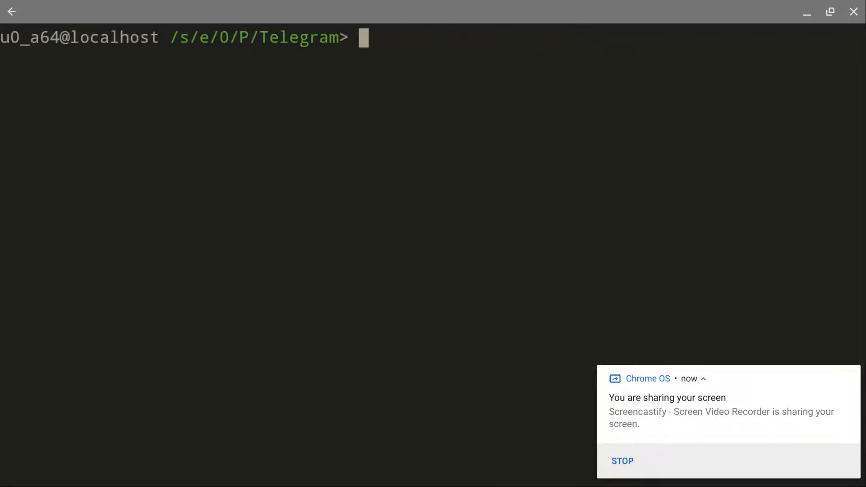
- Run ls -al in the Telegram folder to list its JPEGs and video with sizes and dates
text(ls -al)
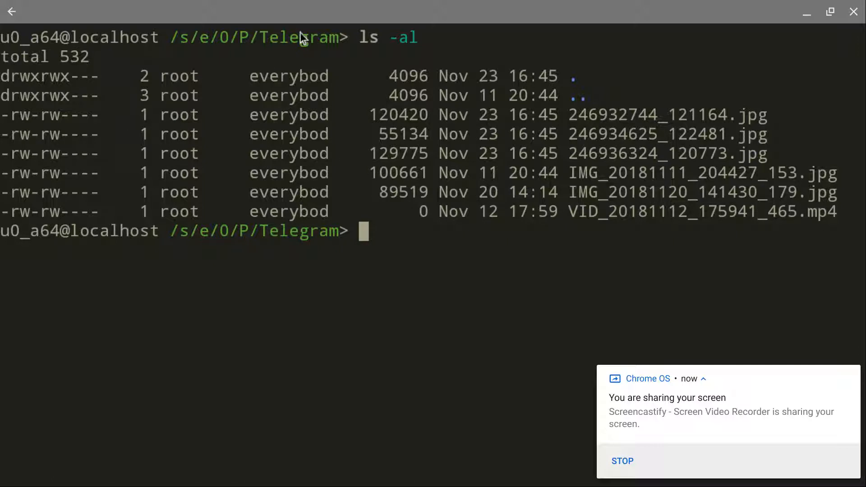
mouse_move(387, 200)
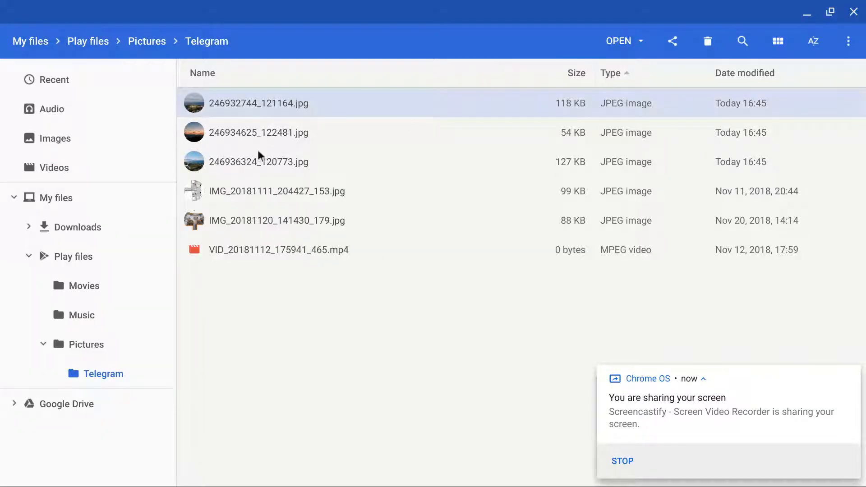
mouse_move(352, 271)
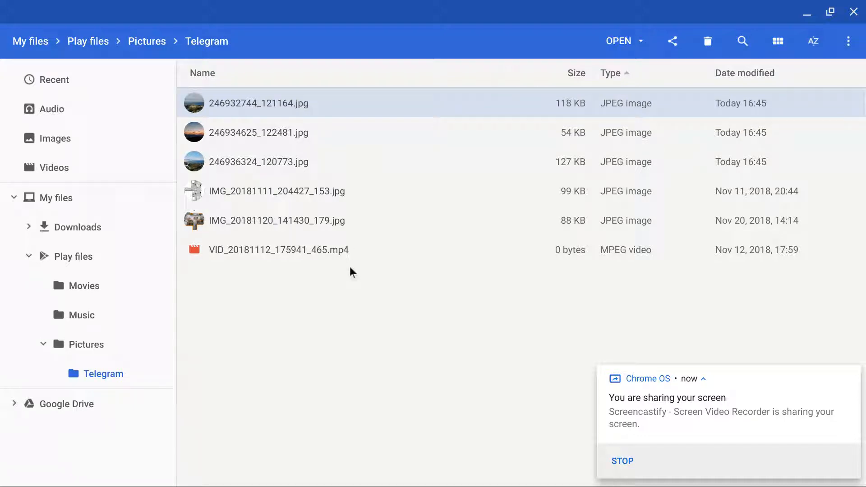
mouse_move(387, 247)
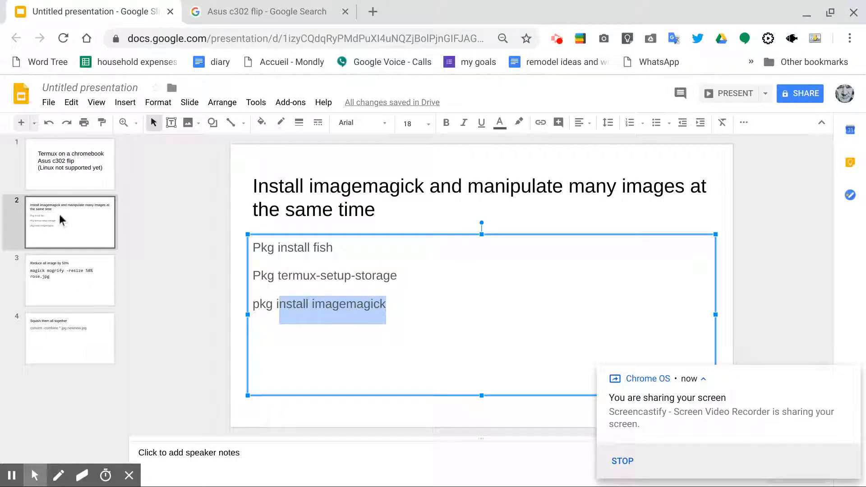
- On the Reduce all image by 50% slide, edit the magick mogrify command to use *.jpg instead of rose.jpg
click(69, 279)
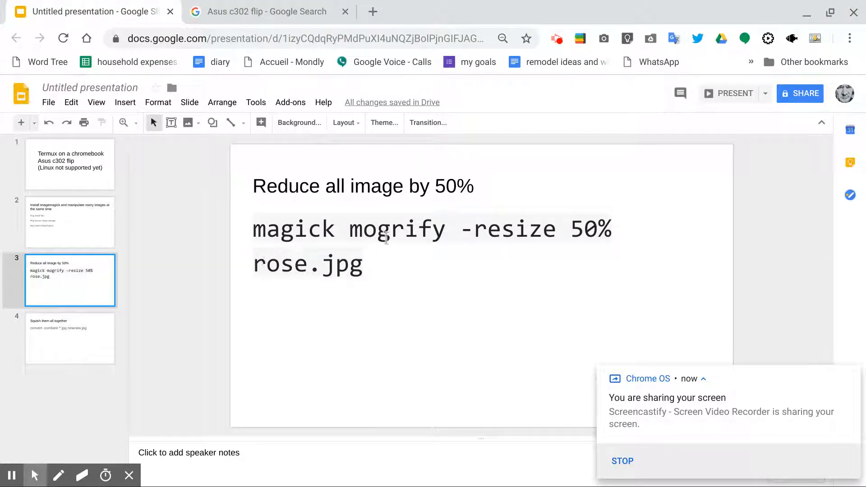
click(309, 264)
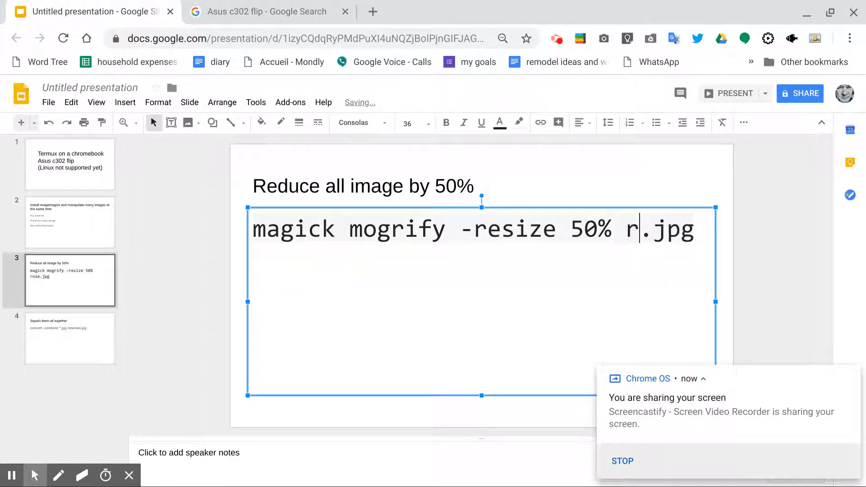
text(*)
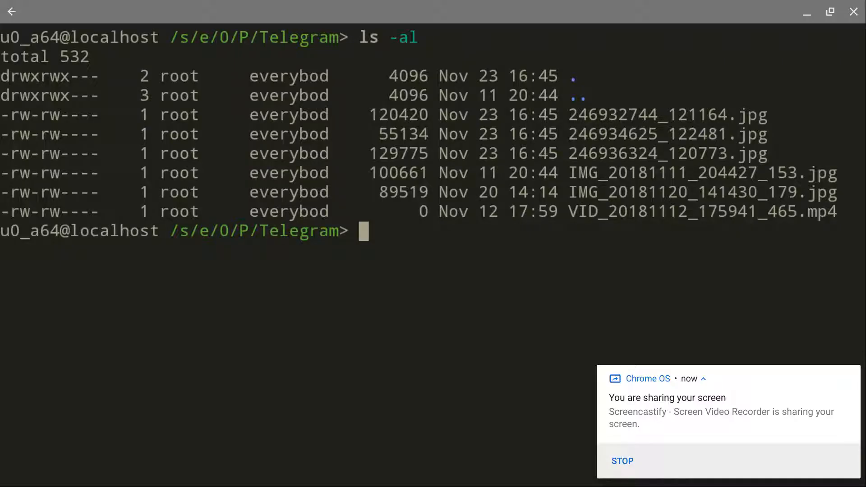
- Run magick mogrify -resize 50% *.jpg, clear the screen and relist the now-smaller JPEGs with ls -al
text(magick mogrify -resize 50% *.jpg)
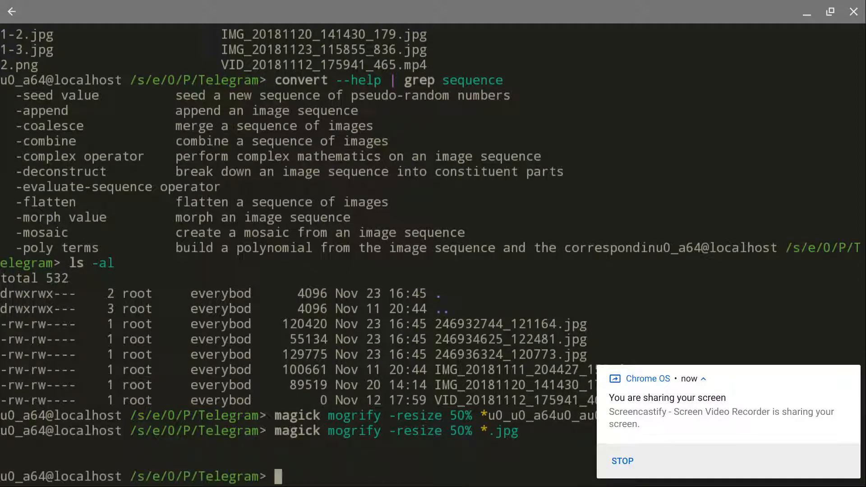
text(clear)
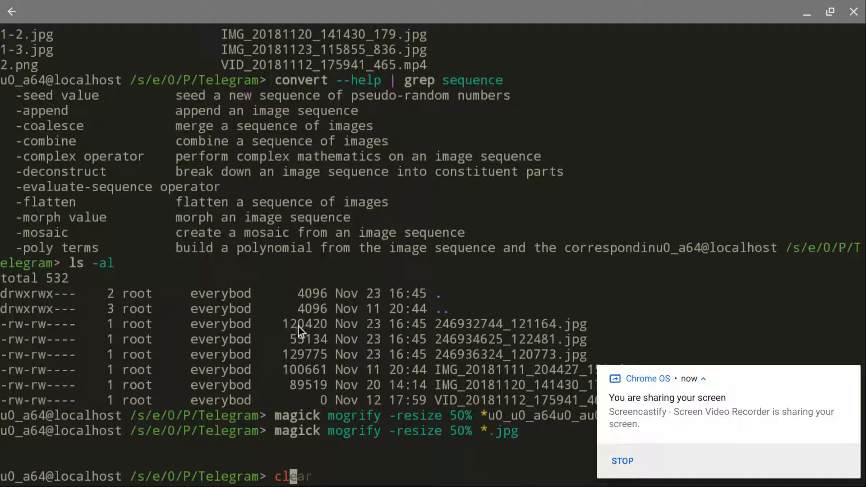
mouse_move(307, 331)
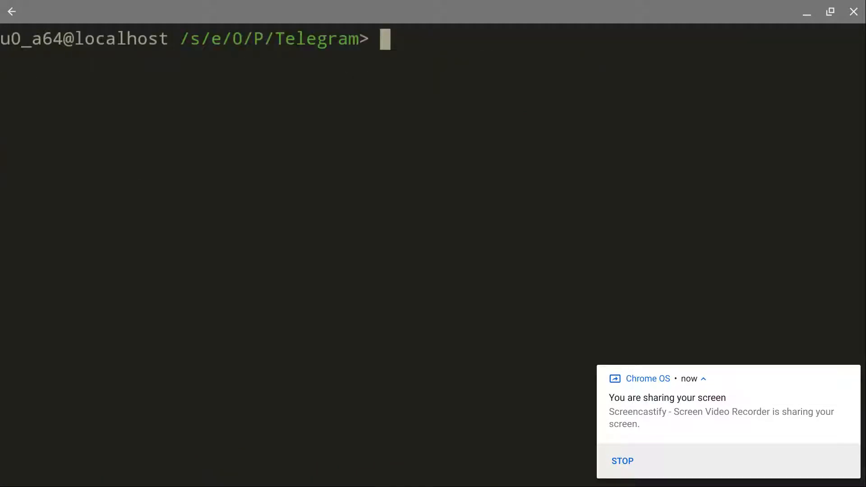
text(ls -al)
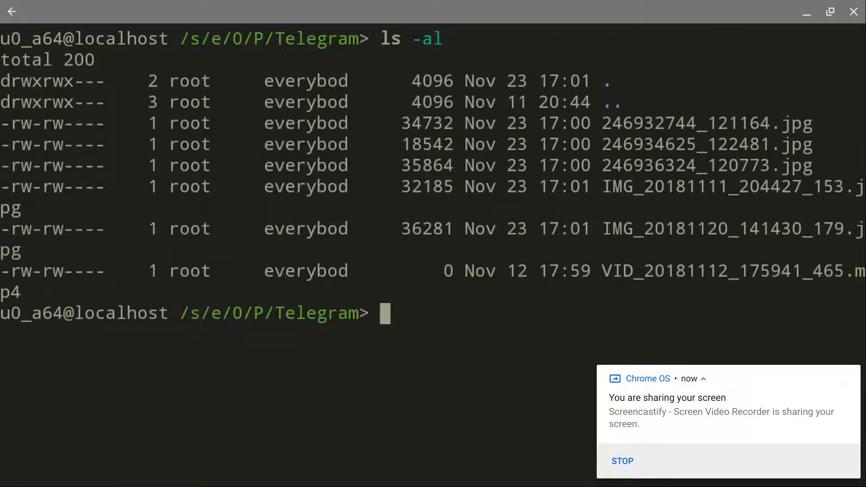
mouse_move(421, 133)
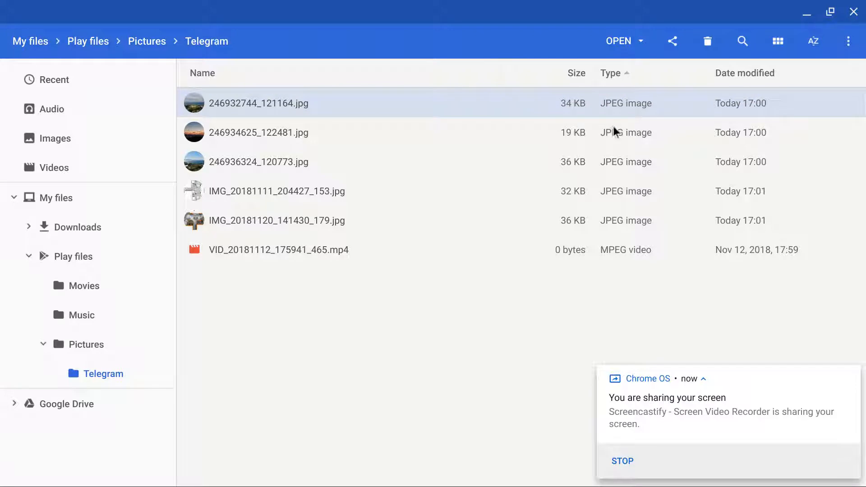
mouse_move(570, 108)
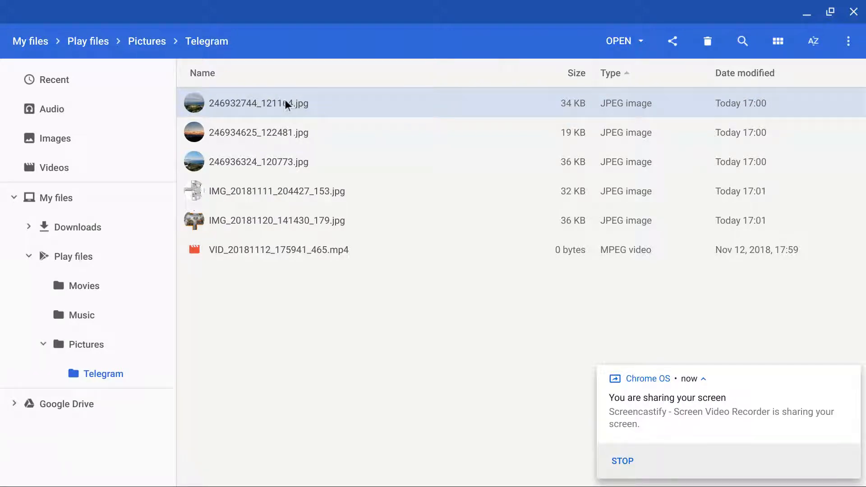
double_click(258, 103)
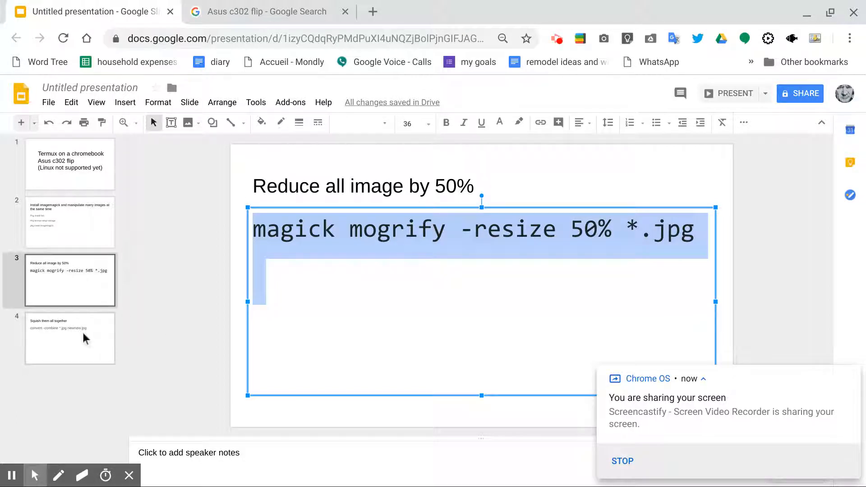
- Show the Squish them all together slide and select its convert -combine *.jpg newnew.jpg command
click(71, 339)
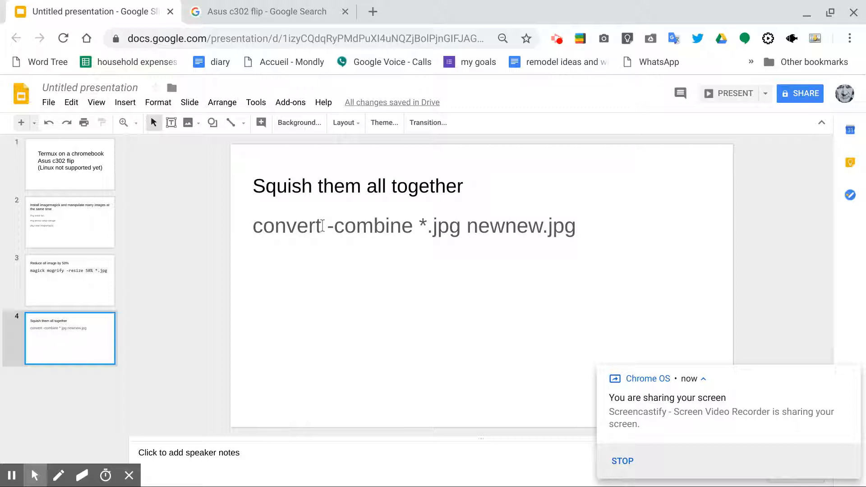
double_click(294, 226)
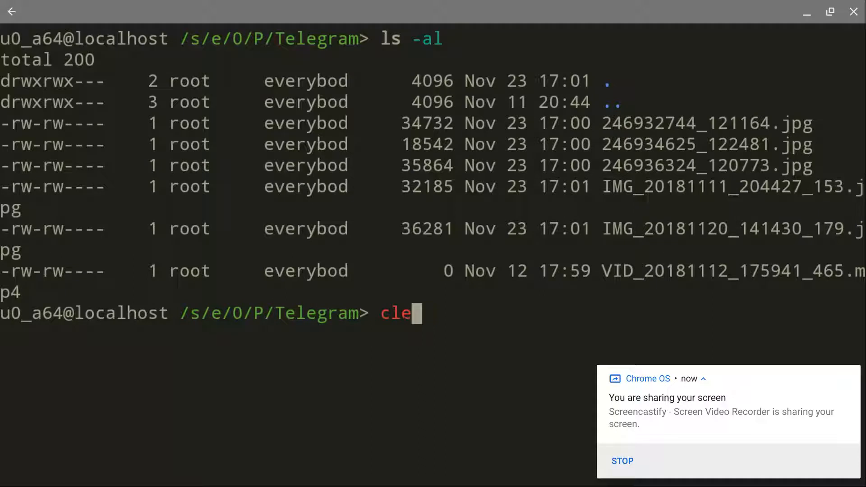
- Clear the Termux screen and enter convert -combine *.jpg newnew.jpg at the prompt
key(Enter)
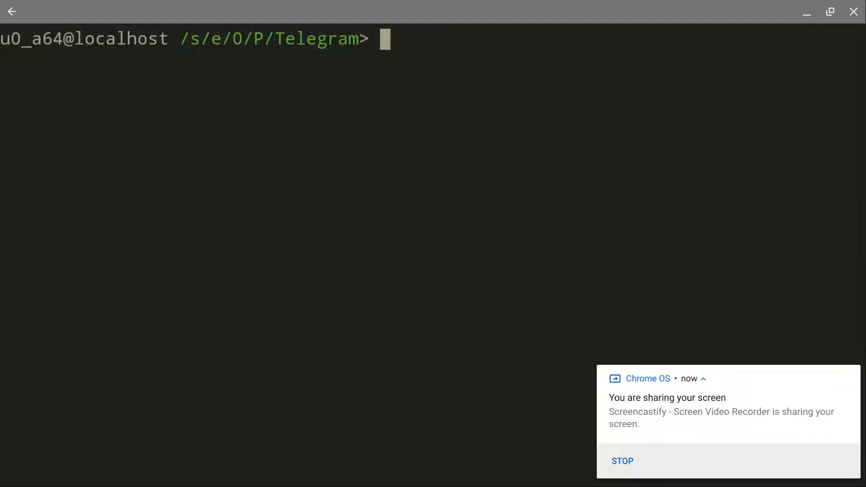
text(convert -combine *.jpg newnew.jpg)
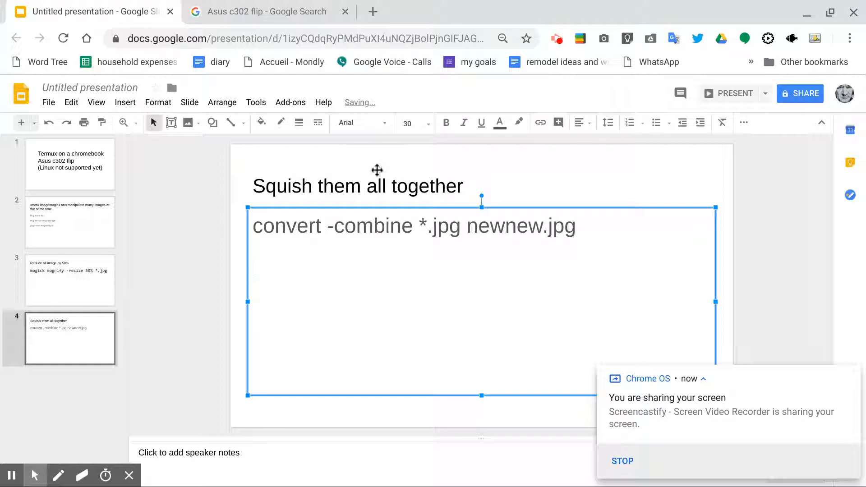
- Add a fifth slide reading 'Ctrl + alt + v will copy your clipboard into your termux session'
click(21, 123)
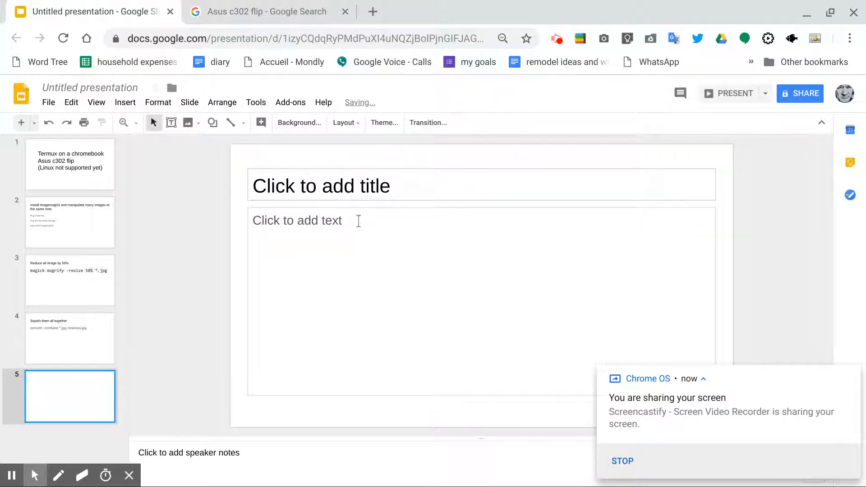
click(338, 223)
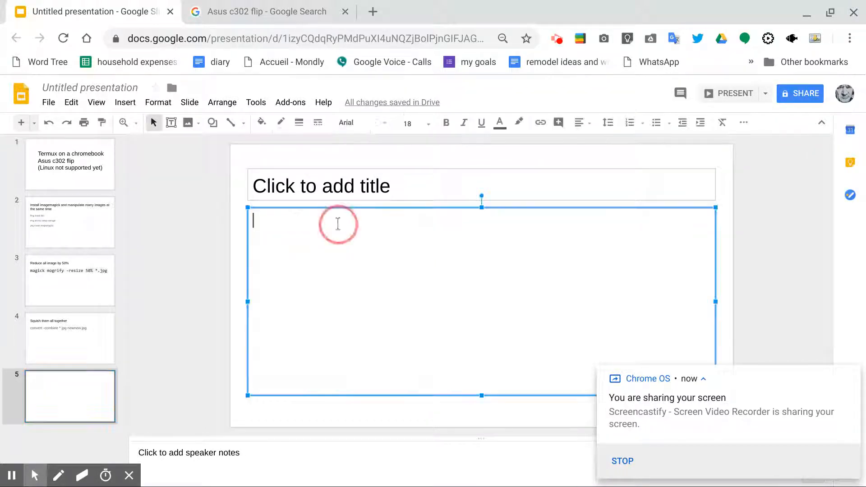
text(Ctrl al)
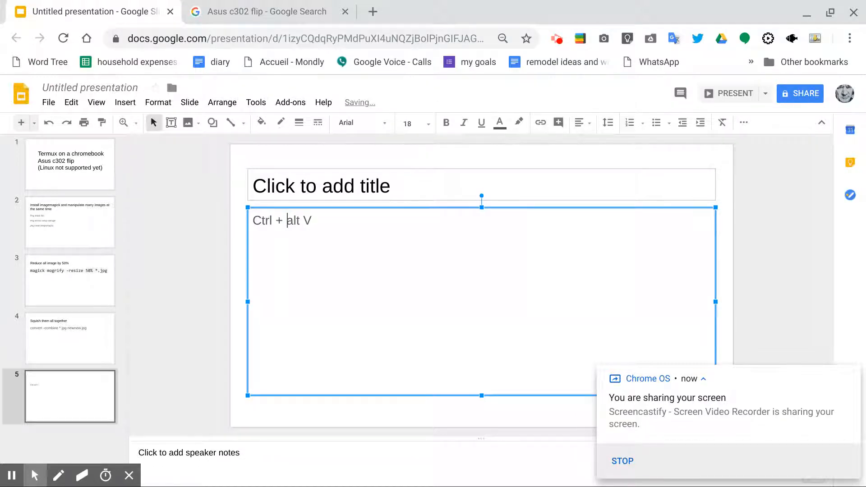
text(+)
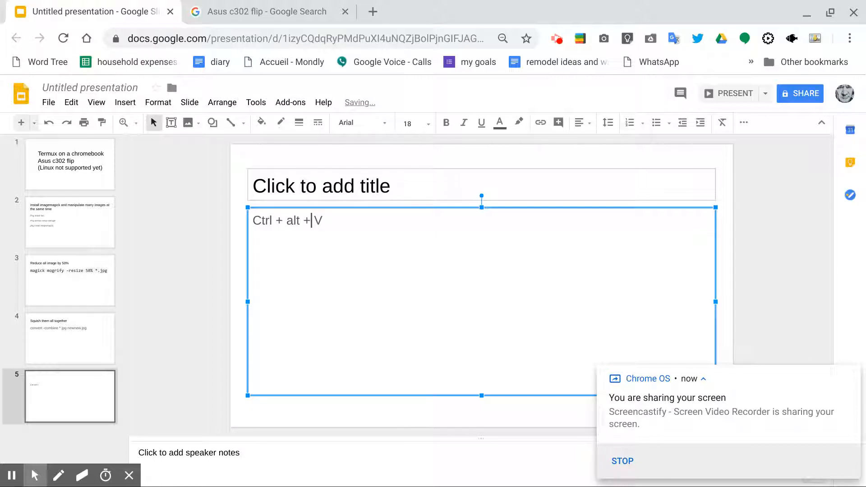
text(witll)
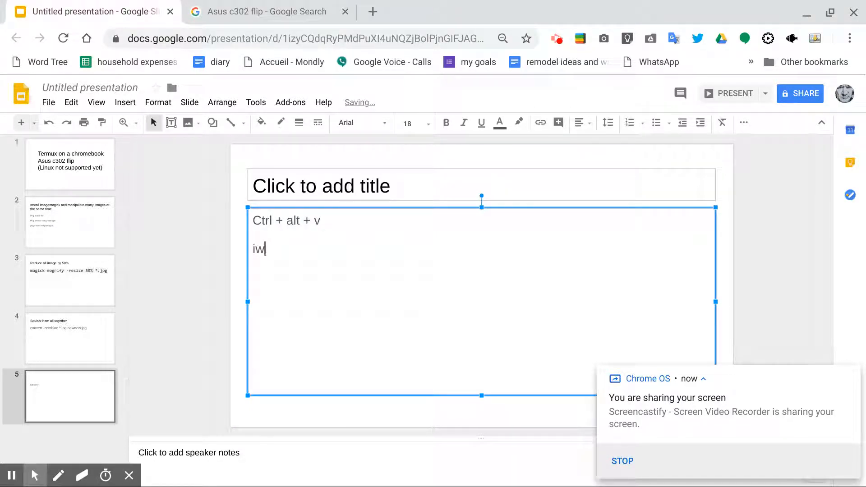
text(Will copy)
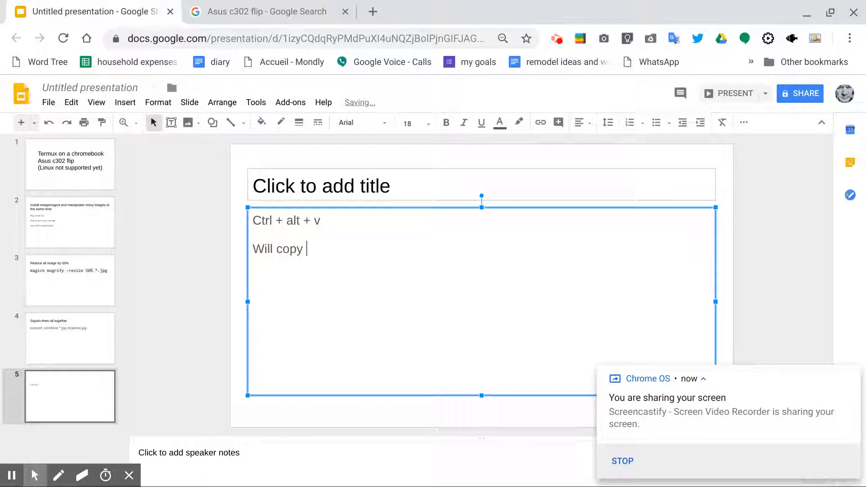
text(your clipba)
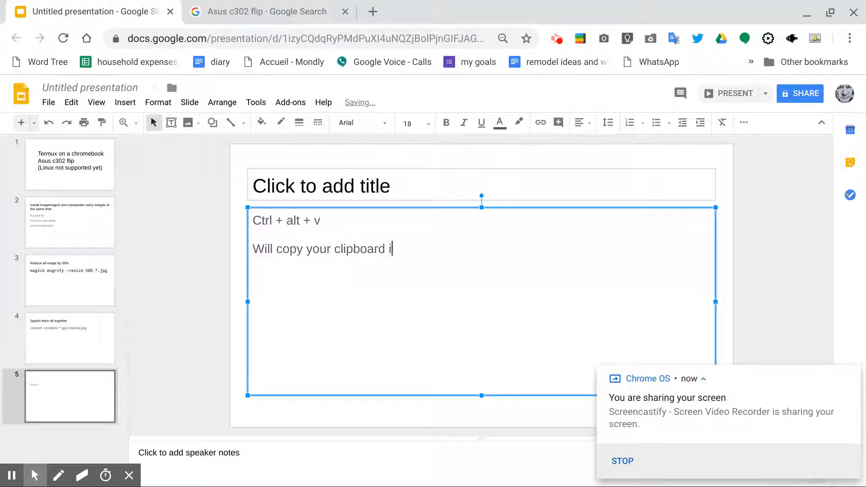
text(nto your te)
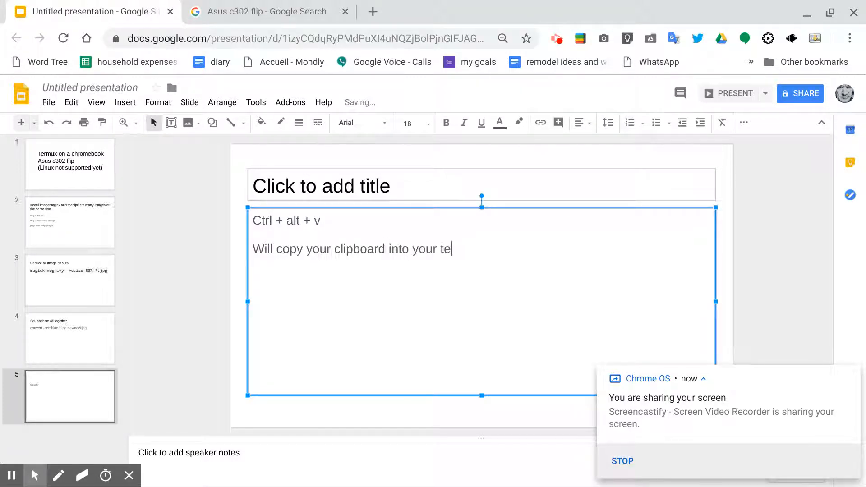
text(rmux)
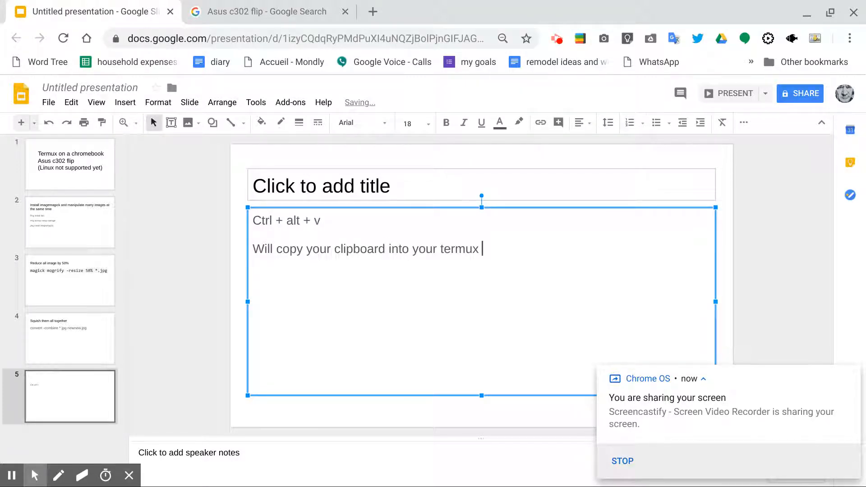
text(sesso)
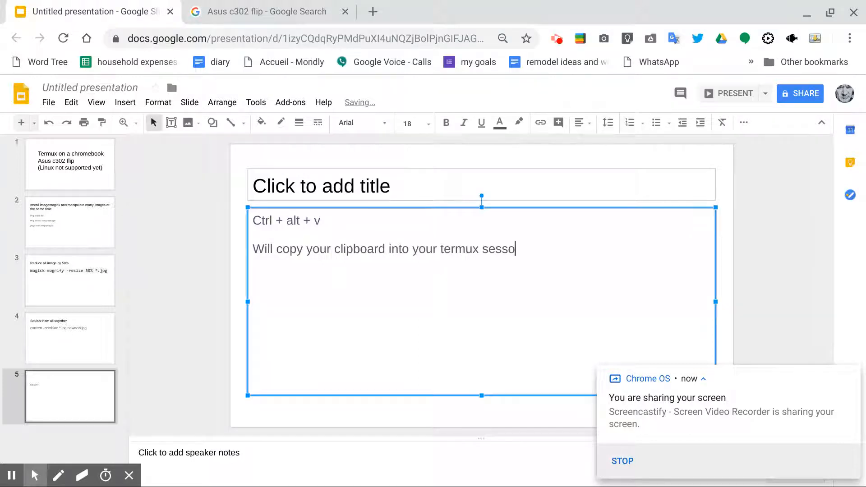
text(ion)
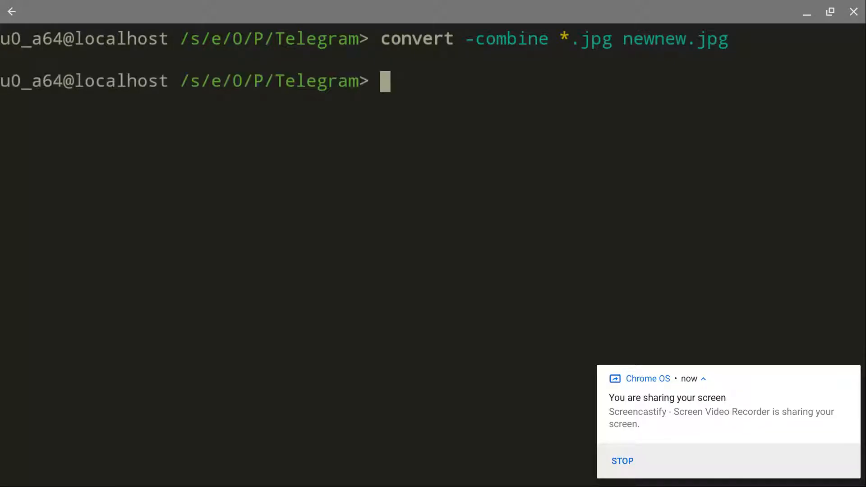
- List the Telegram folder with ls -al to confirm newnew.jpg was created
text(ls -al)
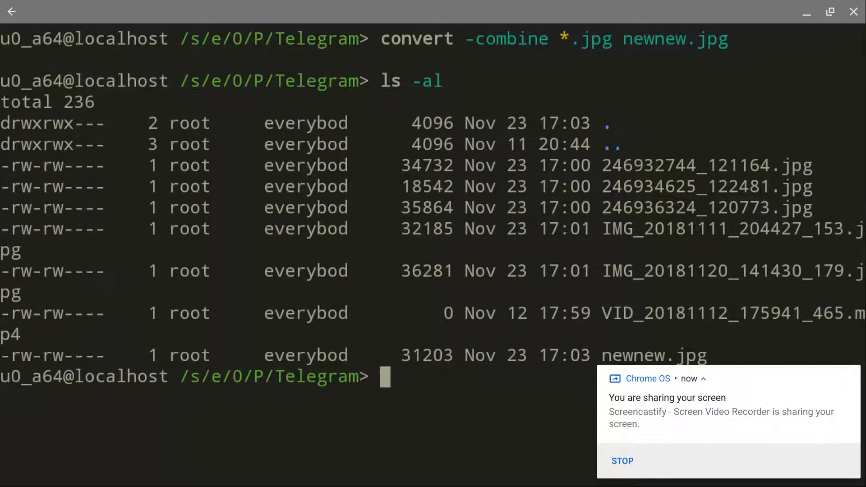
mouse_move(592, 350)
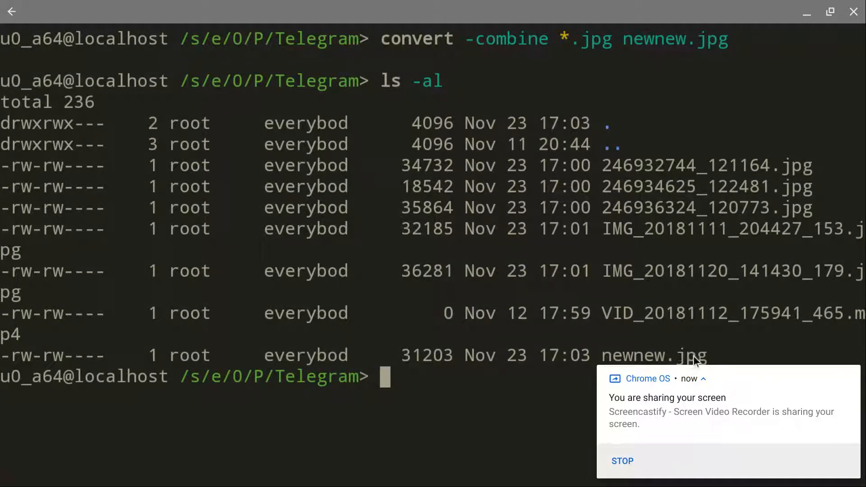
mouse_move(577, 238)
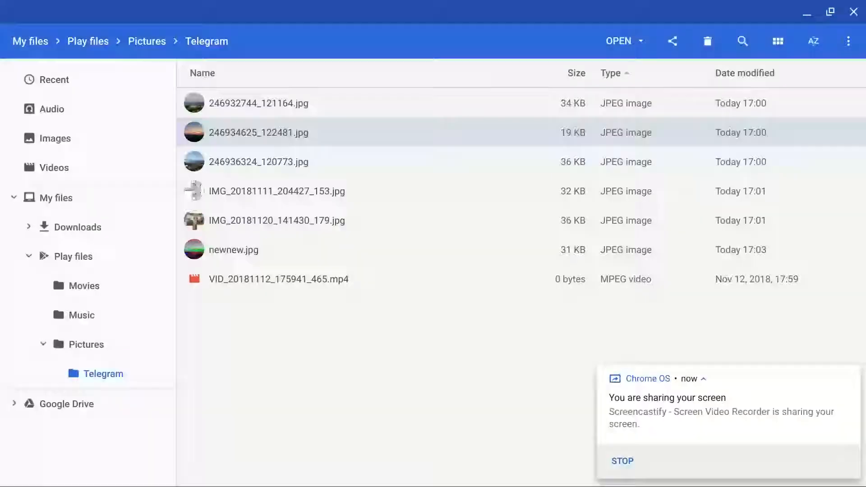
- View newnew.jpg in the gallery and flip between it and the original seaside and floor-plan photos
click(233, 250)
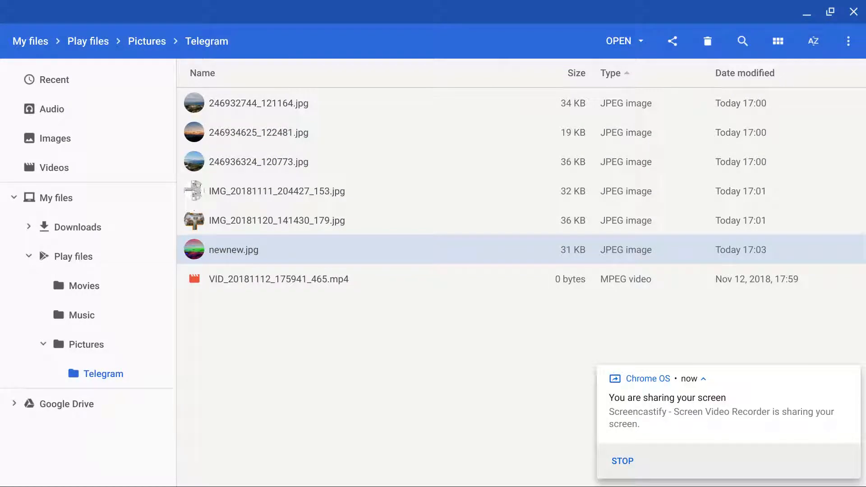
double_click(233, 250)
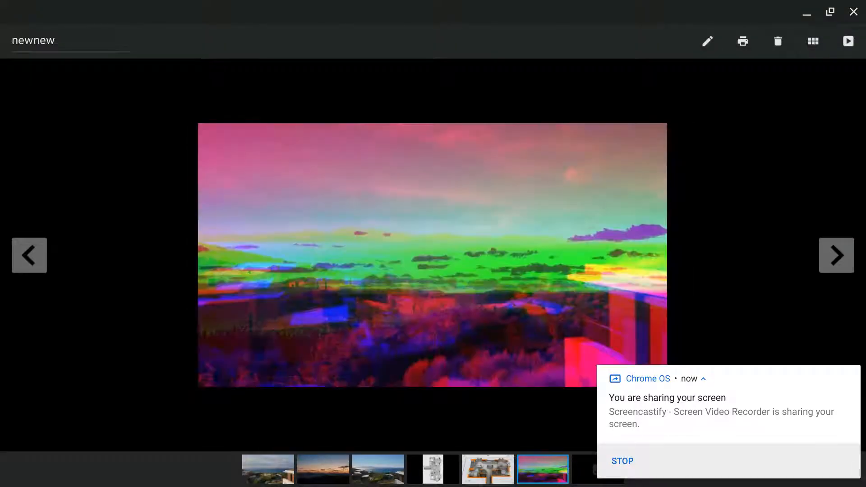
click(378, 469)
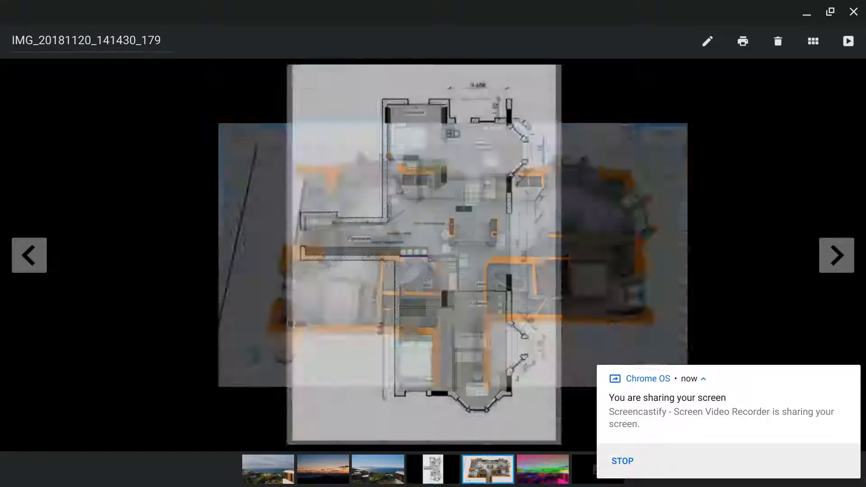
click(542, 469)
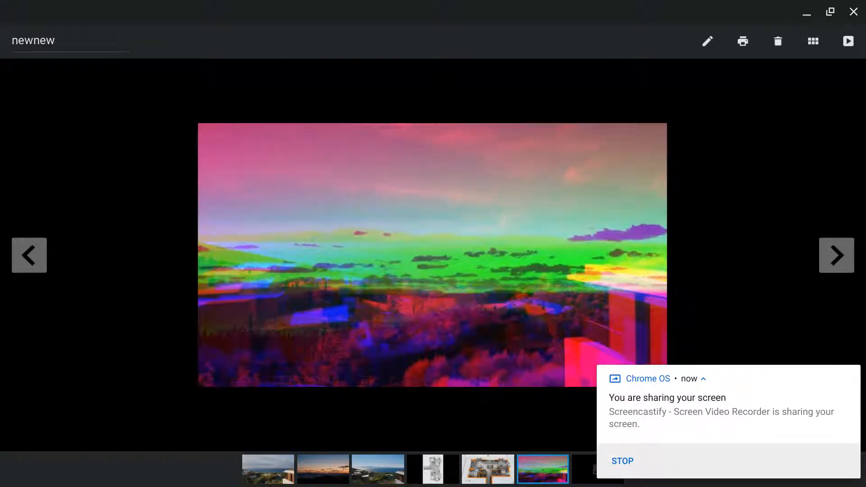
click(267, 470)
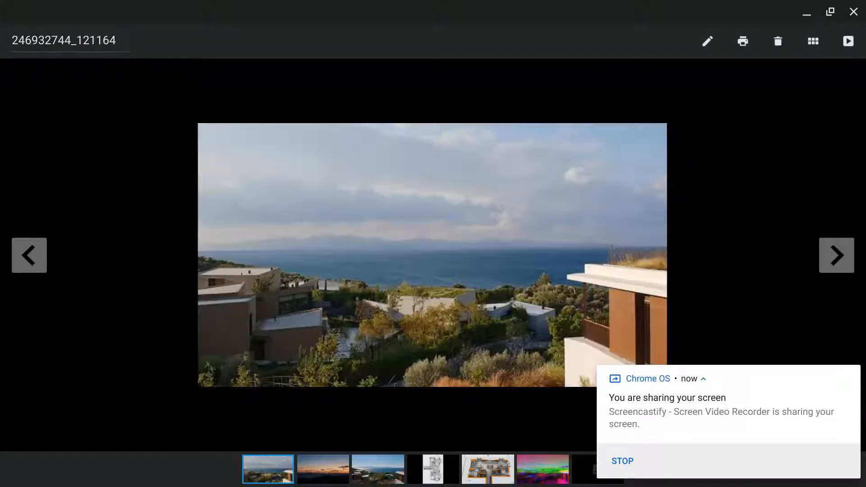
click(542, 469)
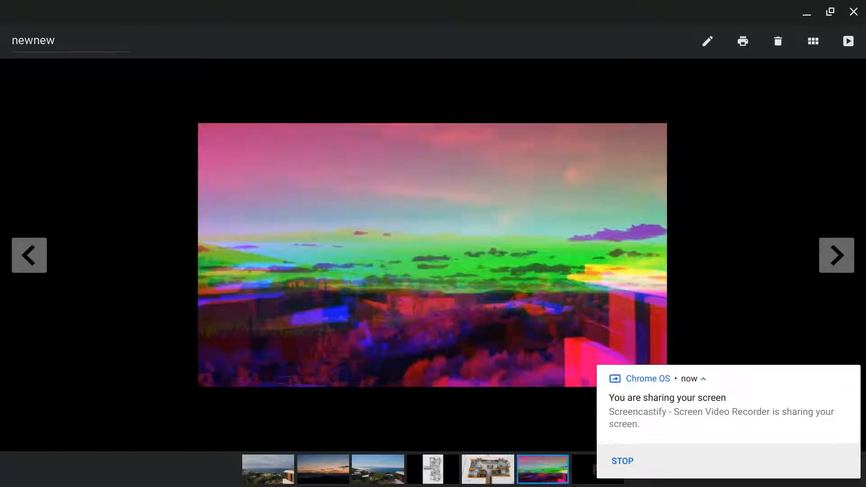
click(432, 469)
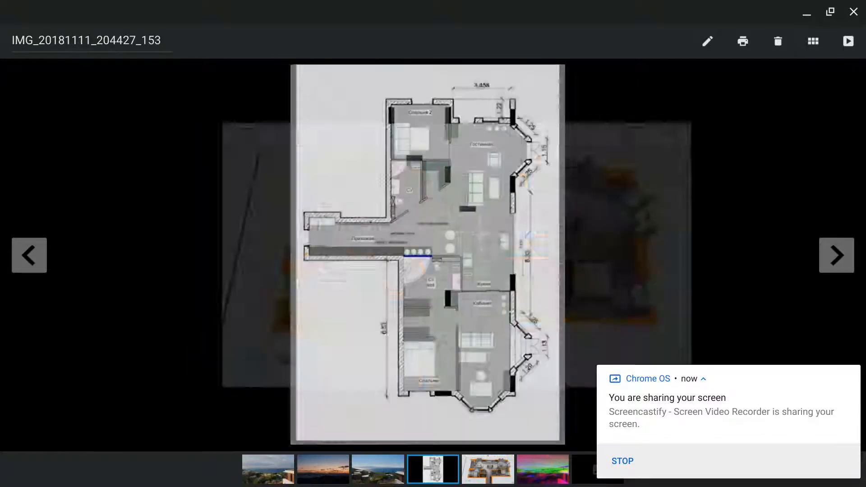
click(542, 469)
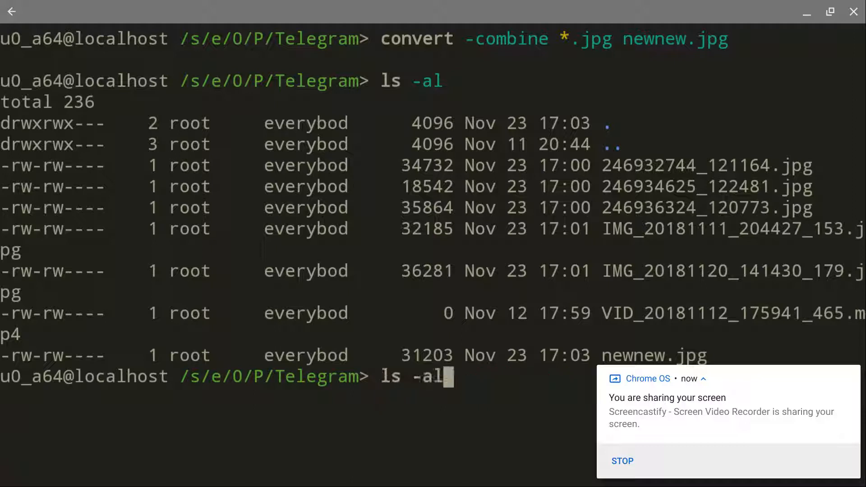
- Clear the screen and start a convert -combine command, Tab-completing 246932744_121164.jpg as the first input
text(cla)
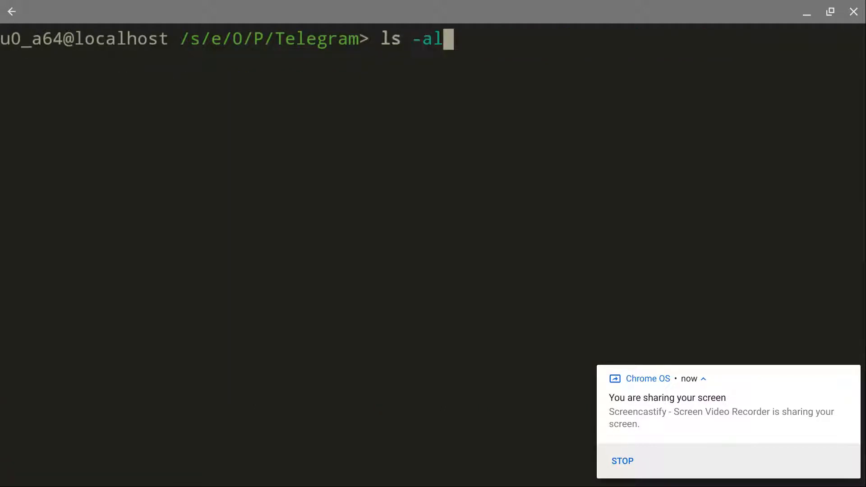
text(convert -combine *.jpg newnew.jpg)
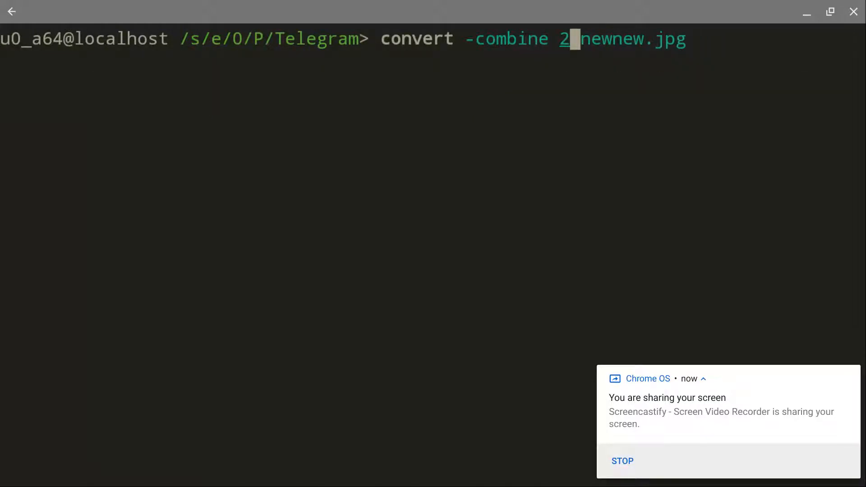
text(4693)
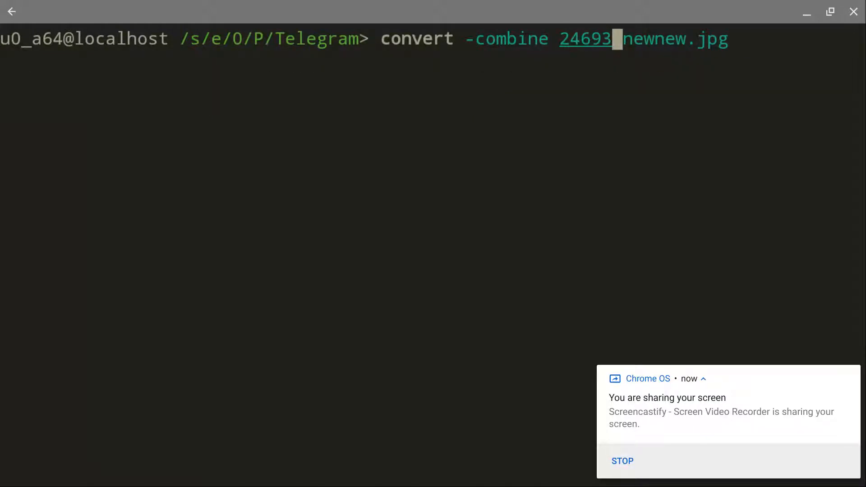
key(Tab)
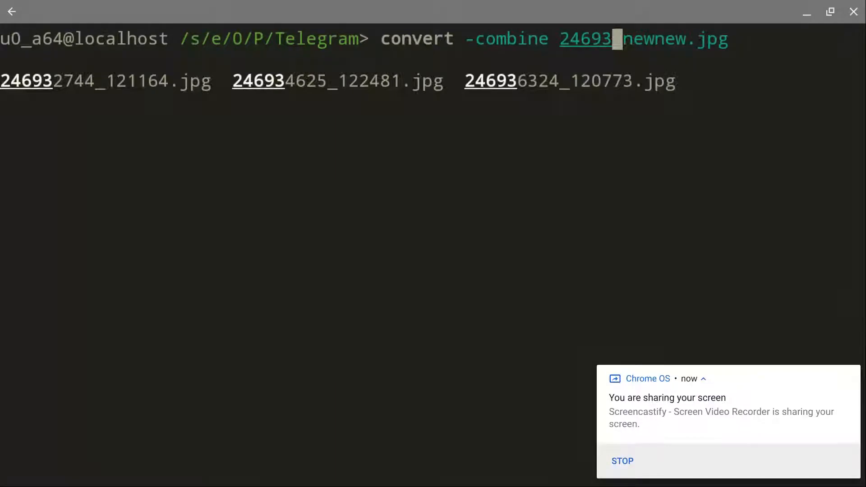
key(Tab)
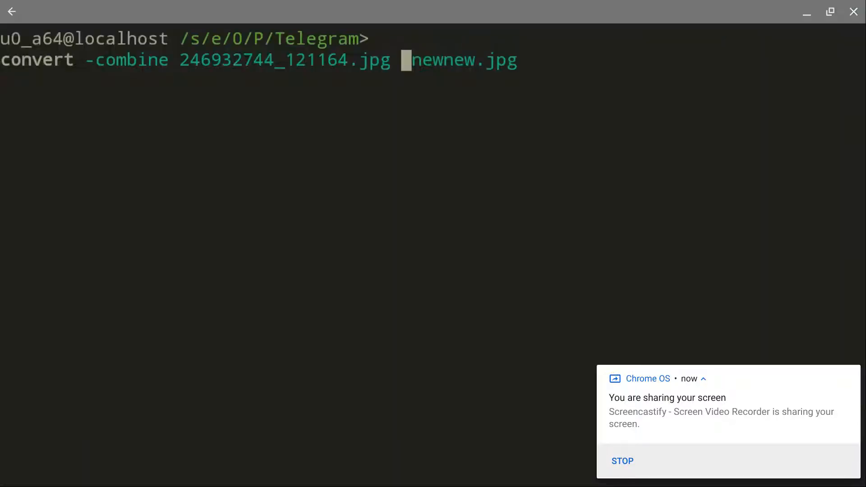
- Add IMG_20181111_204427_153.jpg, output to newnewnew.jpg, run it and relist the folder with ls -al
text(IMG_201811)
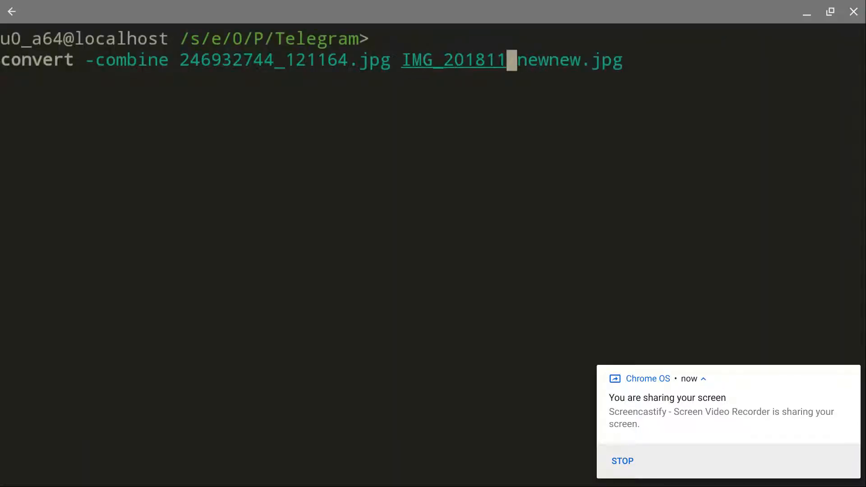
key(Tab)
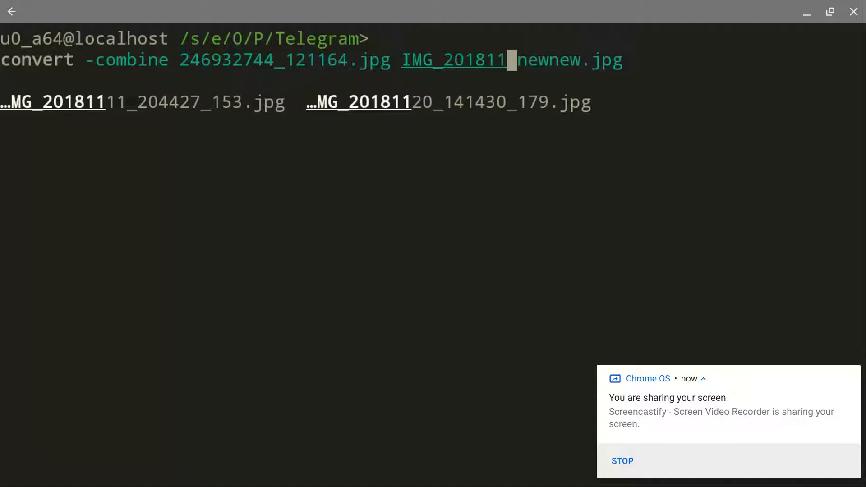
key(Tab)
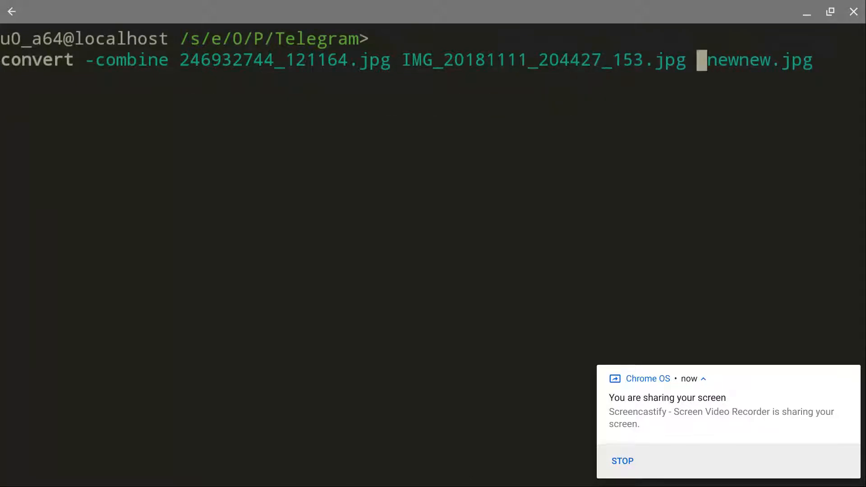
text(n)
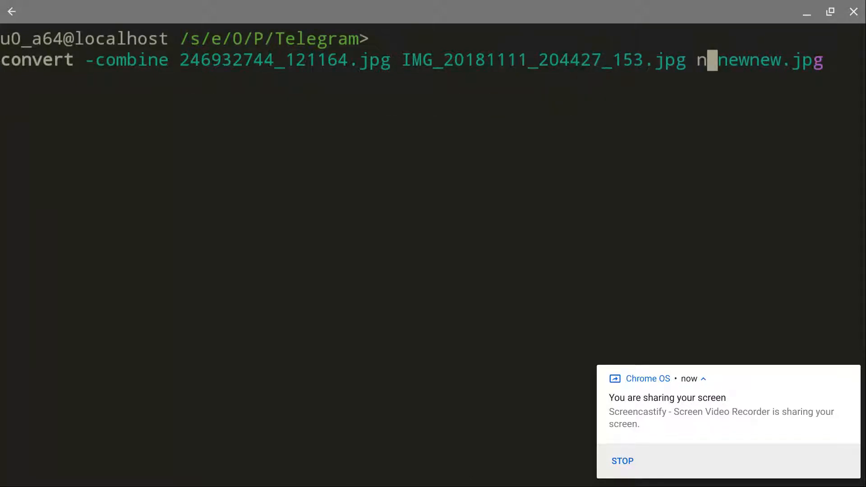
text(ewn)
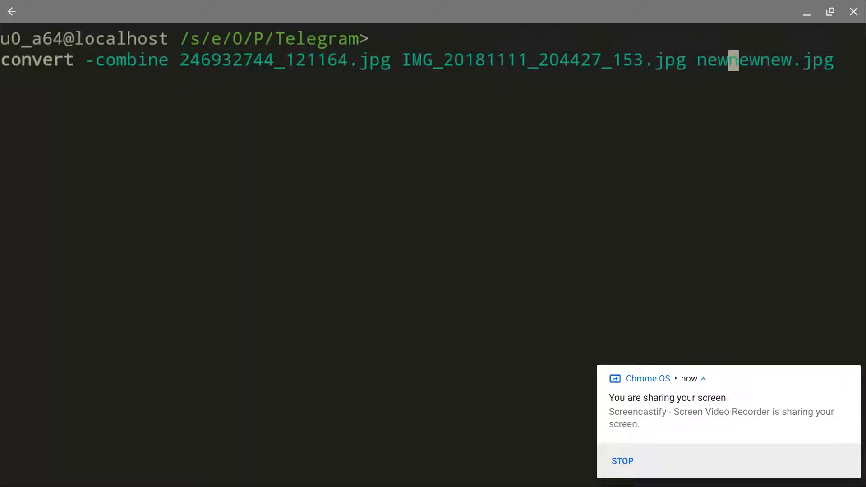
key(Enter)
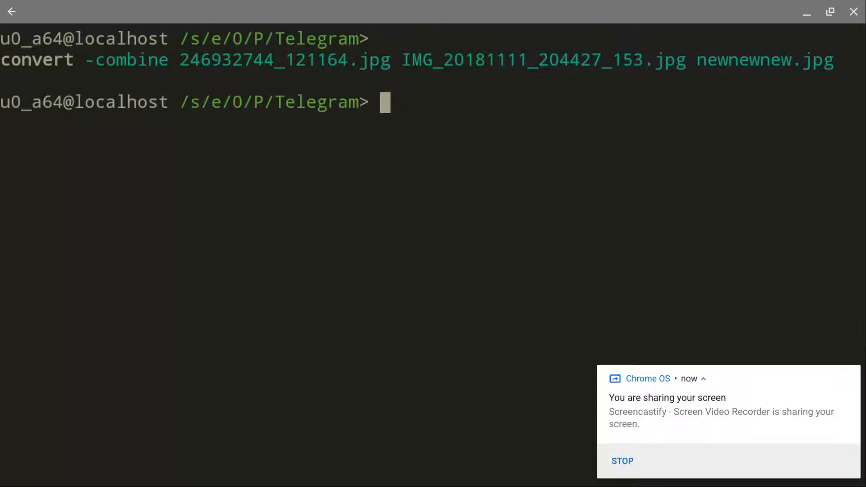
text(ls -al)
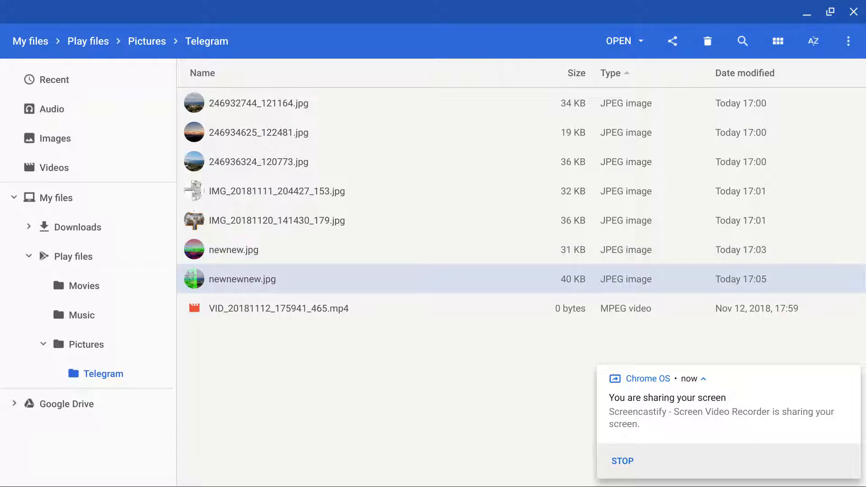
- View newnewnew.jpg from the Telegram pictures folder in Files
double_click(241, 278)
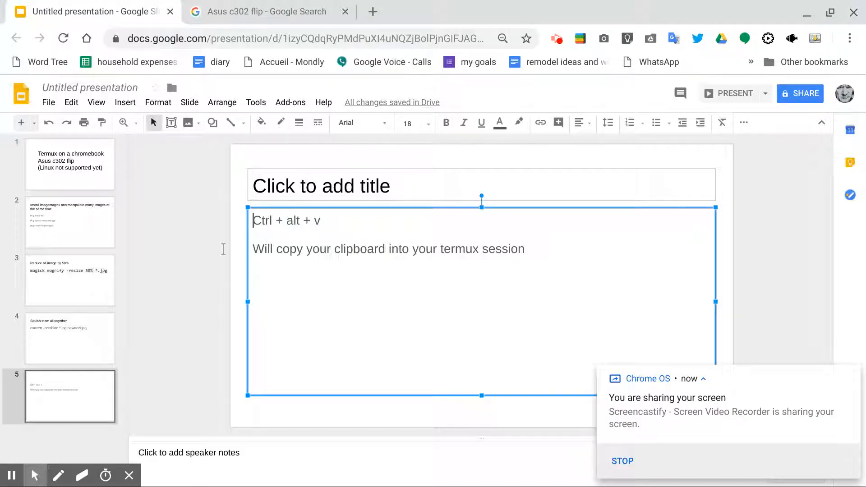
- Go via the title slide to the install-imagemagick slide and highlight the termux-setup-storage command
click(70, 165)
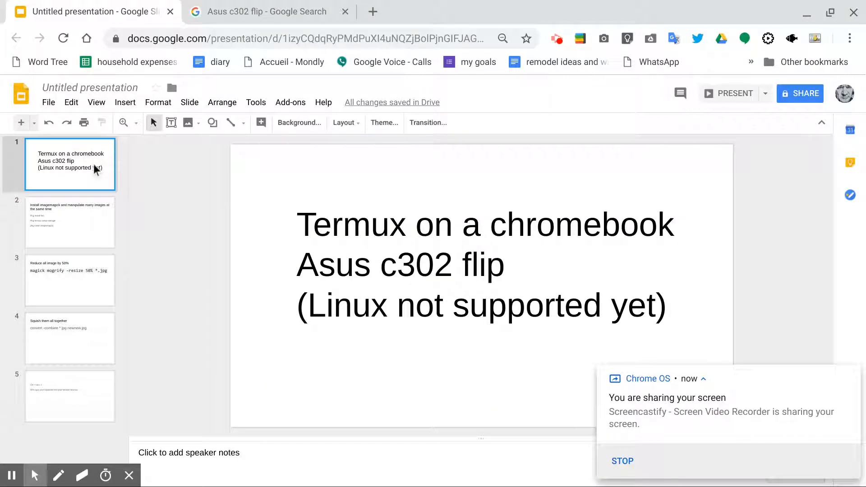
click(69, 222)
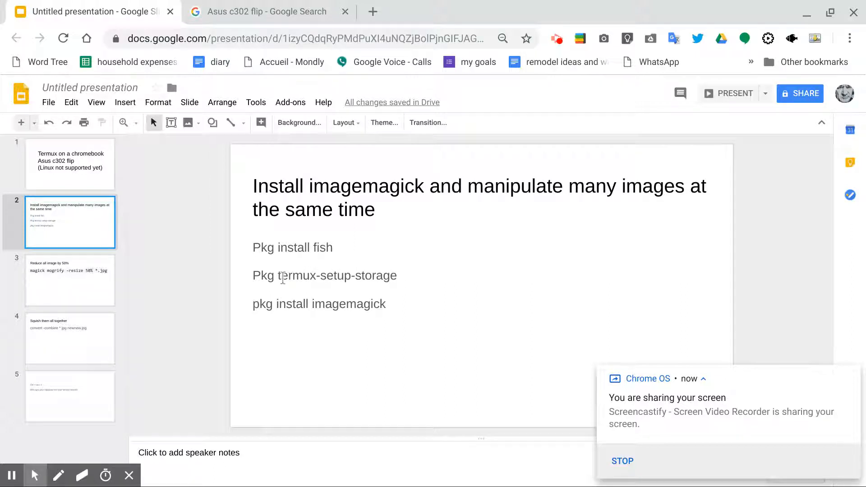
double_click(337, 276)
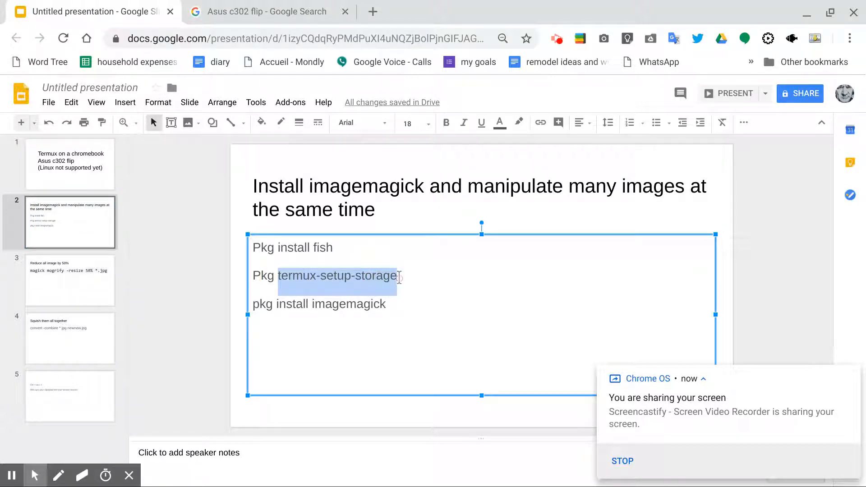